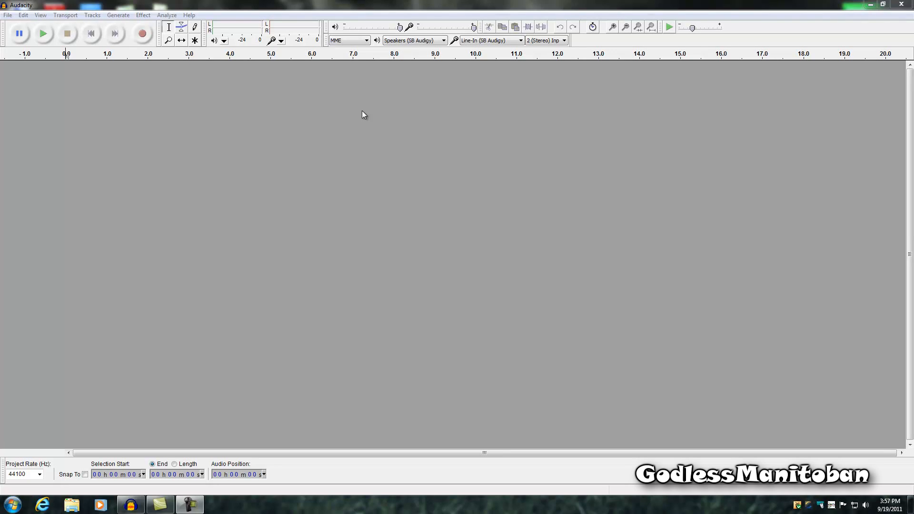
mouse_move(373, 92)
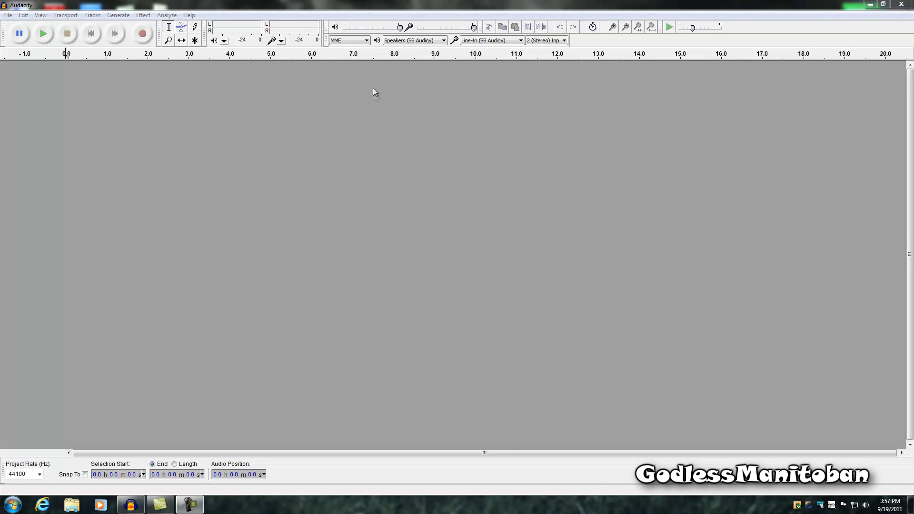
mouse_move(348, 40)
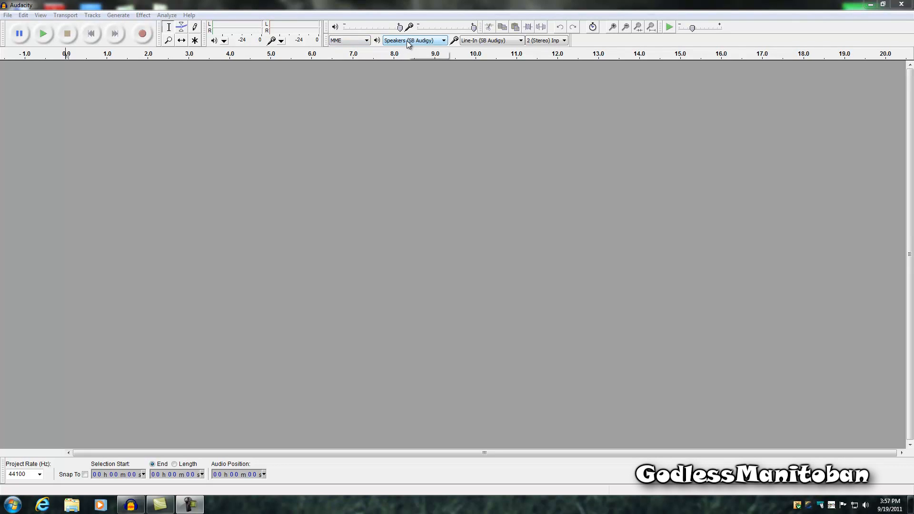
mouse_move(414, 40)
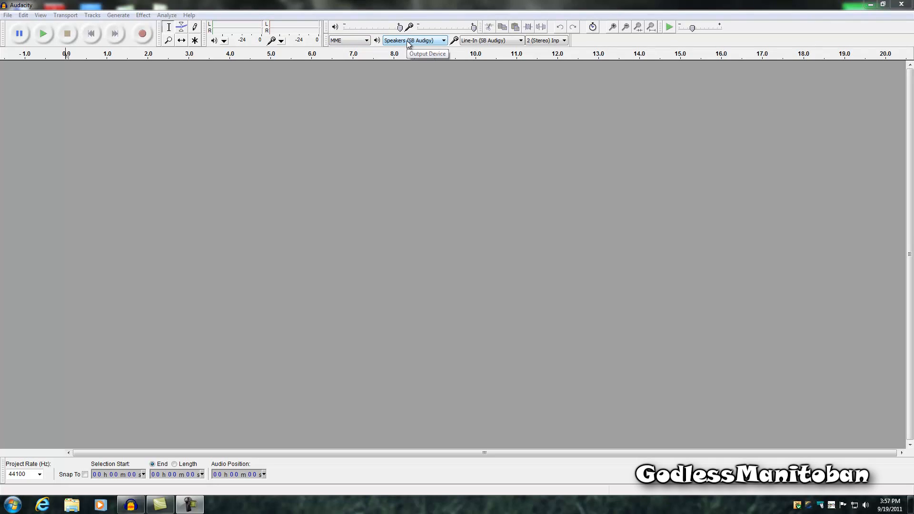
mouse_move(411, 41)
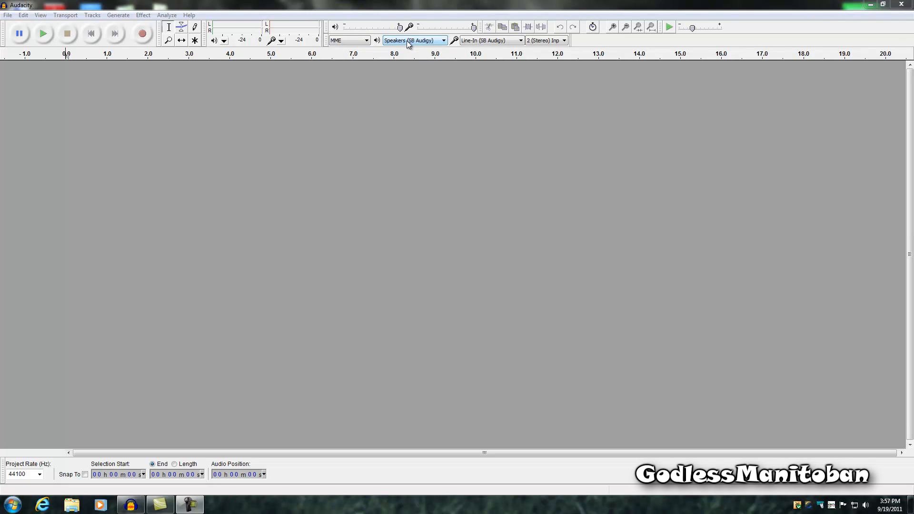
mouse_move(419, 47)
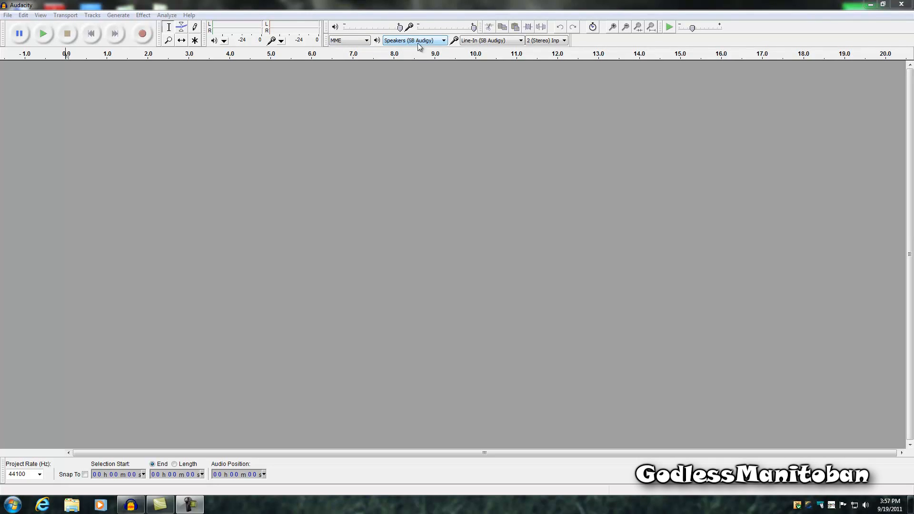
mouse_move(490, 40)
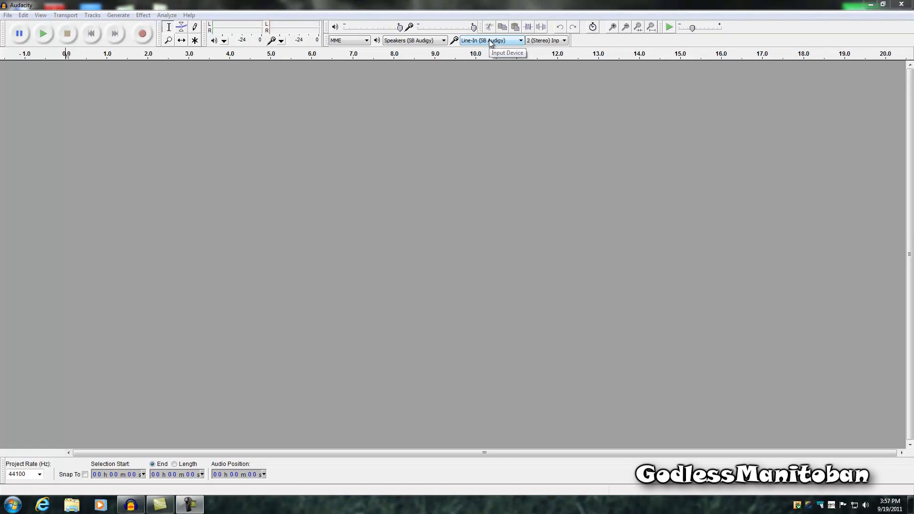
mouse_move(491, 52)
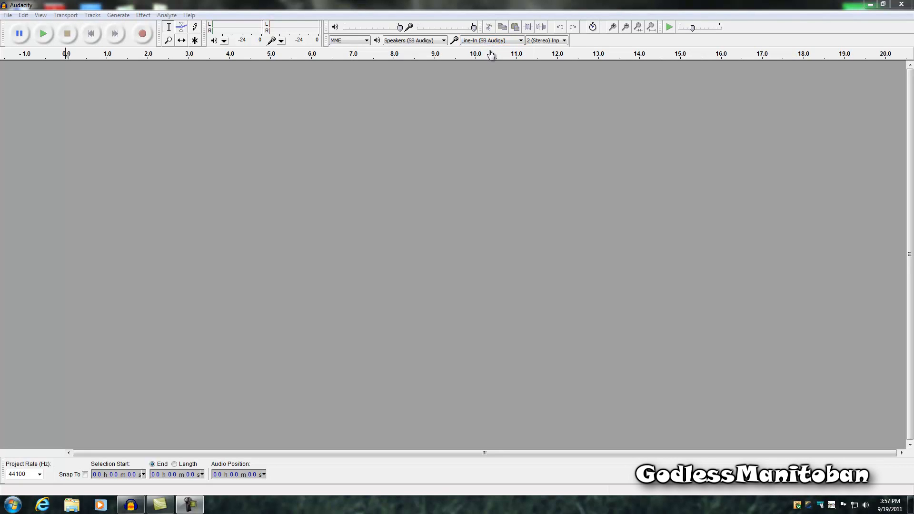
mouse_move(491, 40)
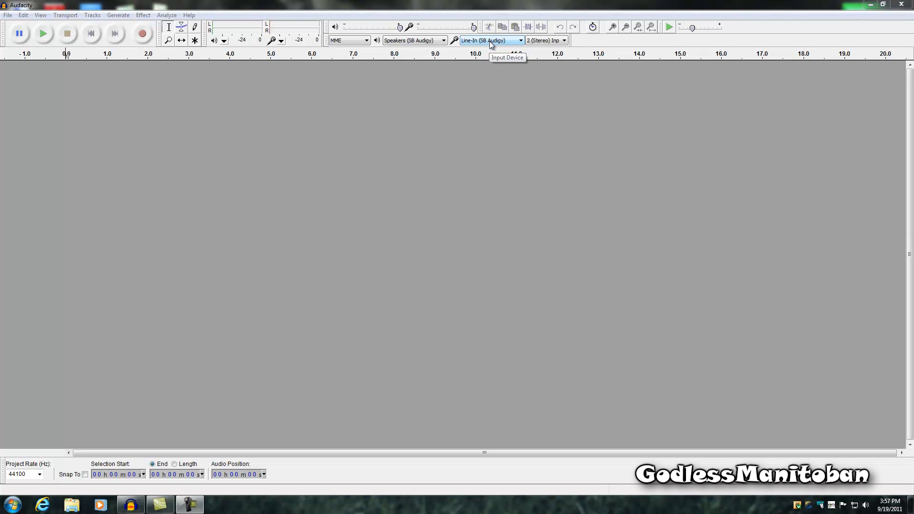
mouse_move(491, 40)
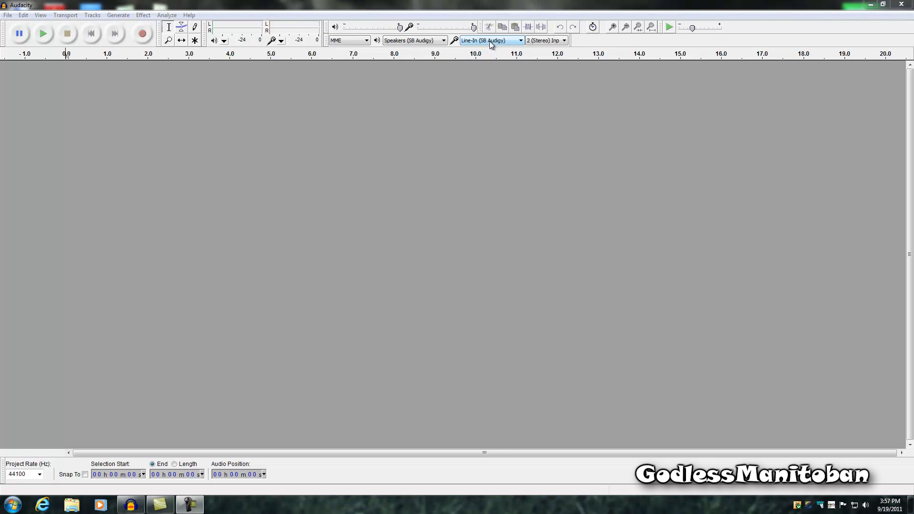
mouse_move(546, 40)
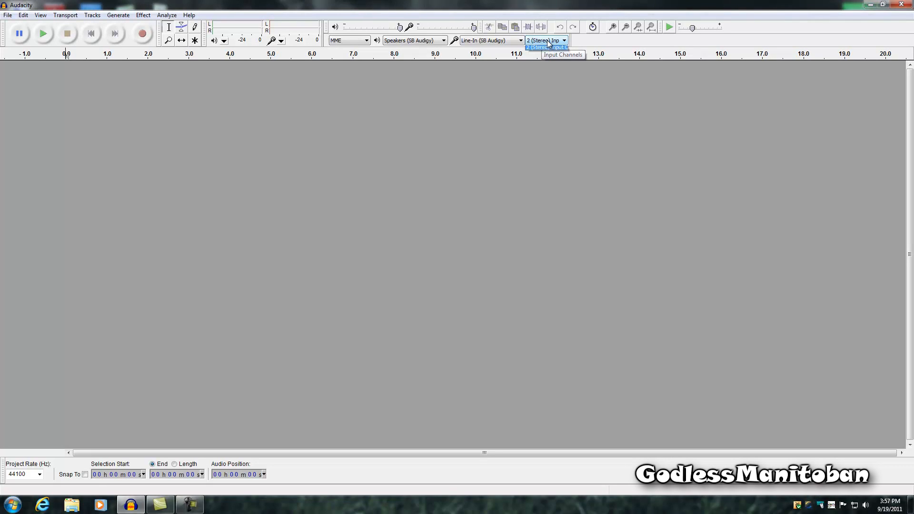
Step: Record about 20 seconds of cassette playback from the Line-In source into a stereo track
left_click(545, 40)
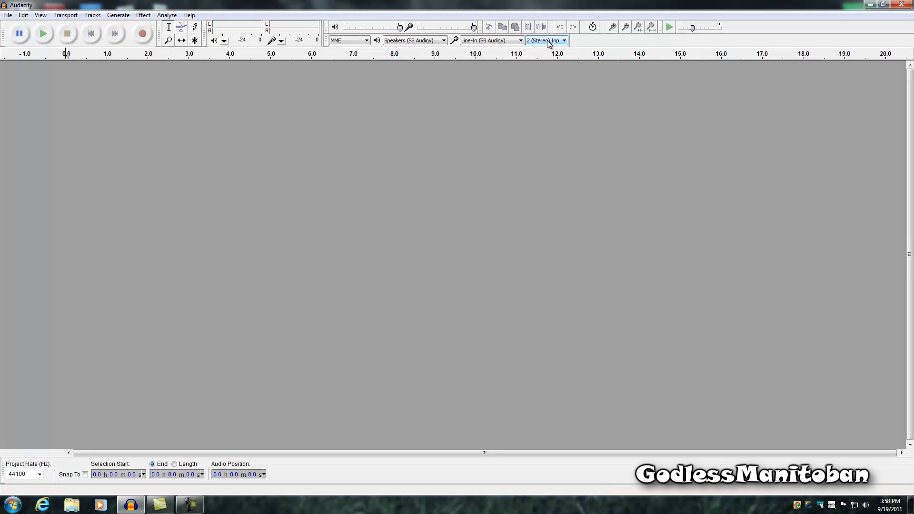
mouse_move(492, 296)
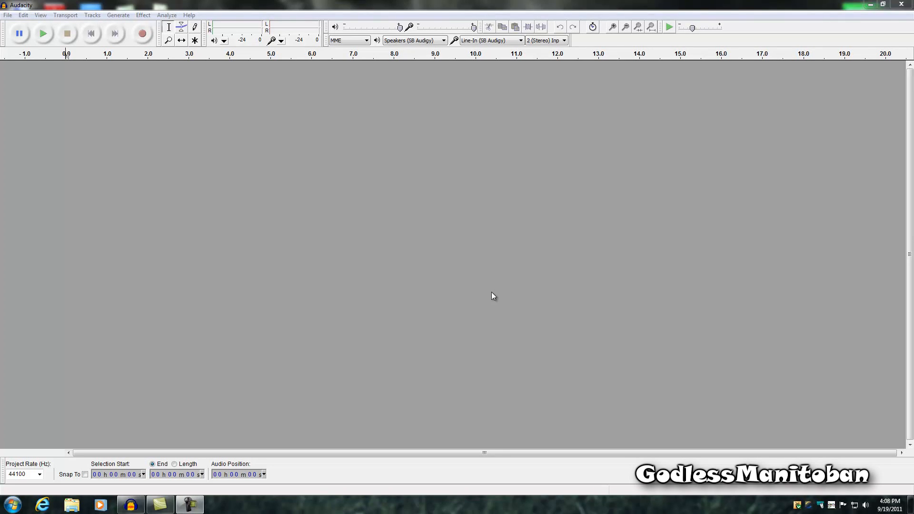
mouse_move(187, 126)
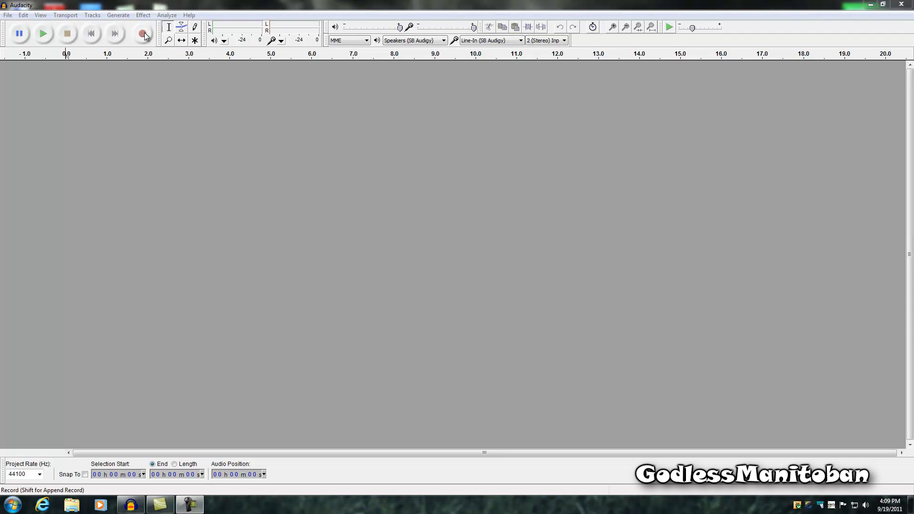
left_click(142, 33)
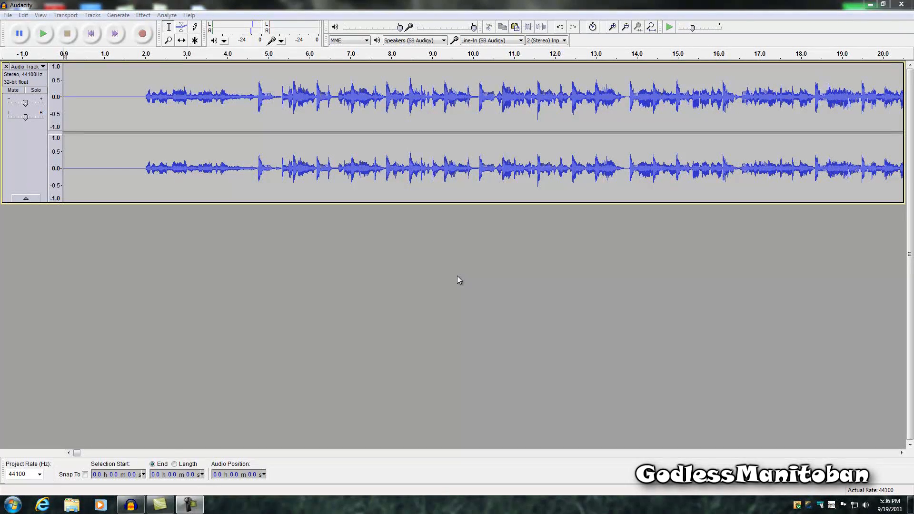
mouse_move(133, 189)
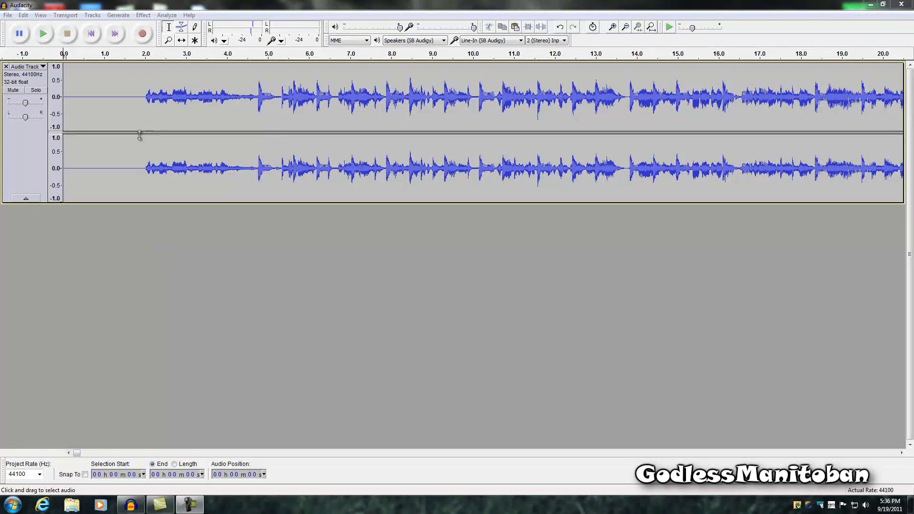
mouse_move(139, 122)
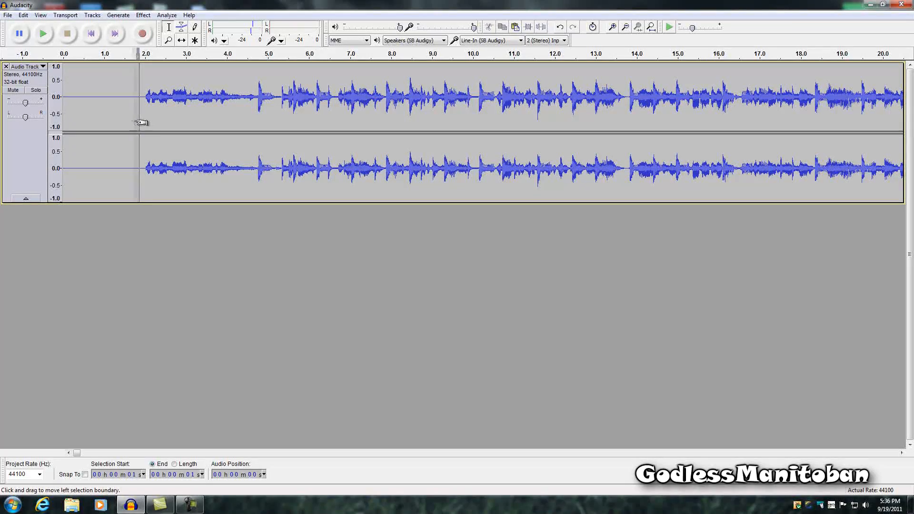
Step: Delete the silent stretch before the music so the waveform begins at 0 seconds
left_click_drag(139, 97, 66, 97)
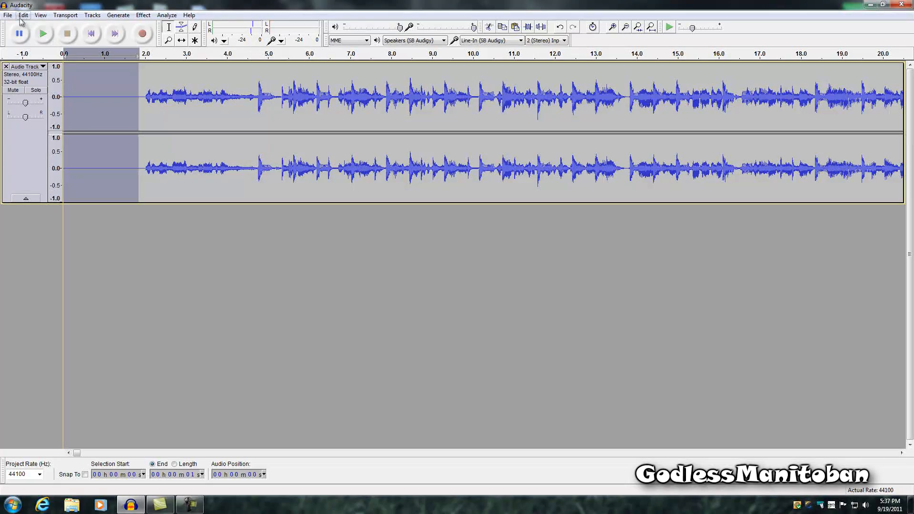
left_click(23, 14)
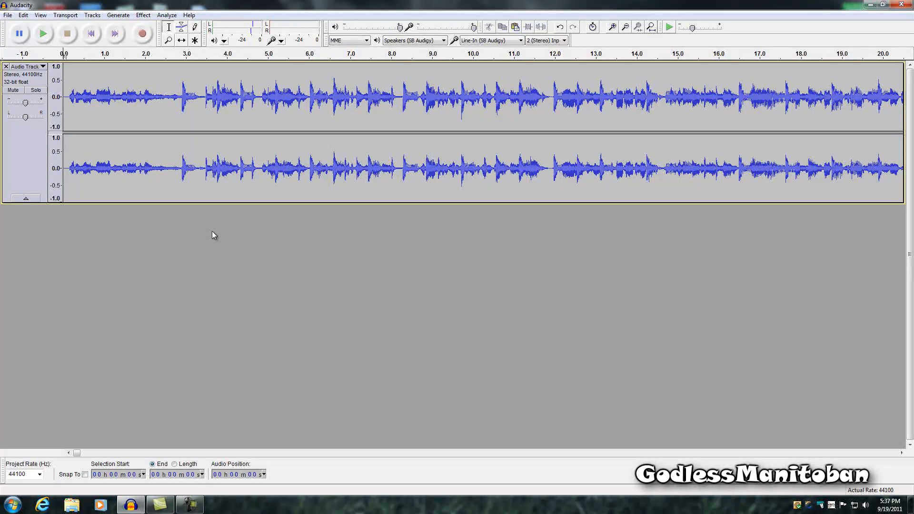
mouse_move(527, 136)
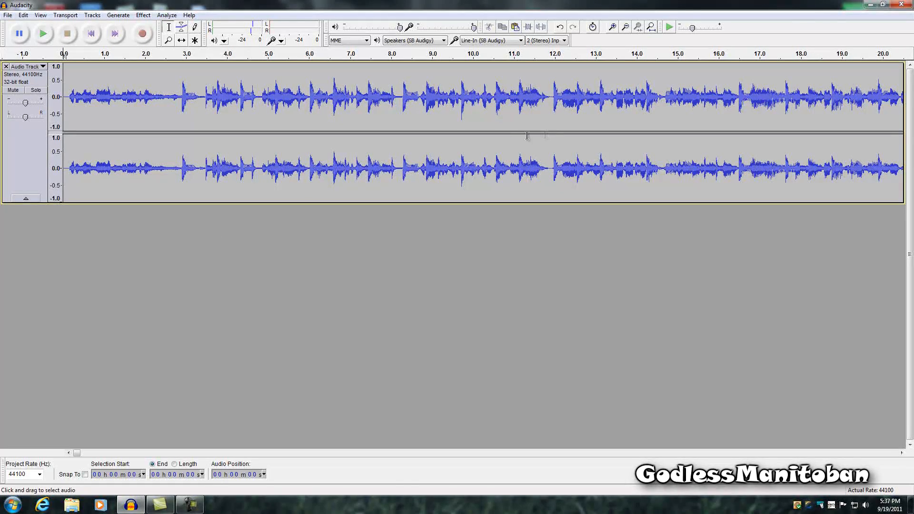
mouse_move(549, 112)
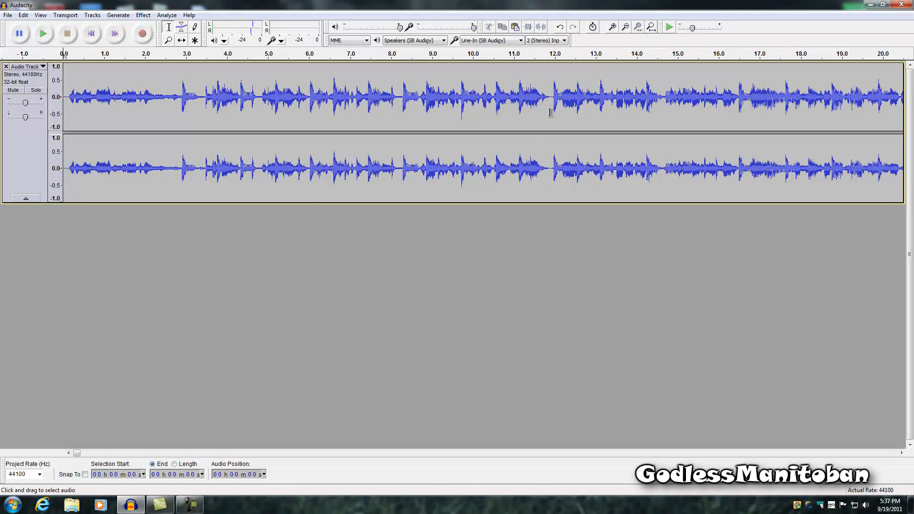
Step: Paste the first 12 seconds of the song as a stereo track in the new project
left_click(549, 96)
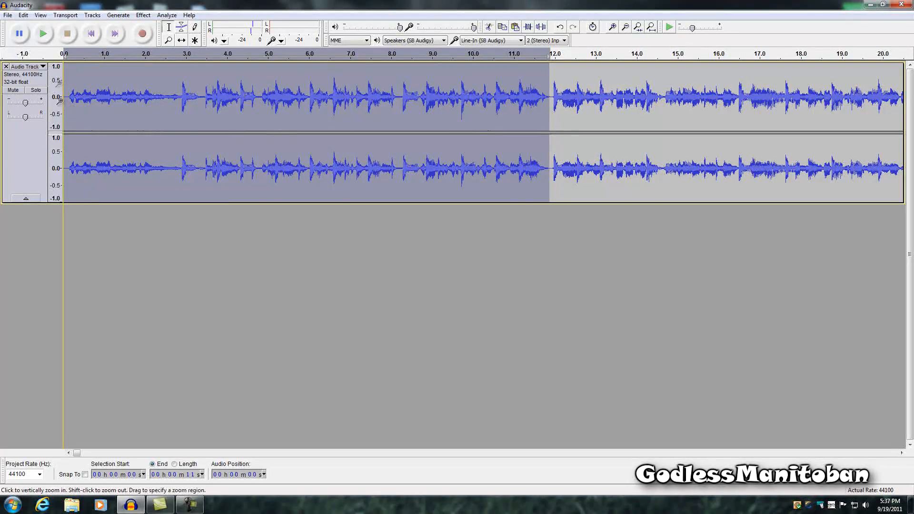
left_click(23, 14)
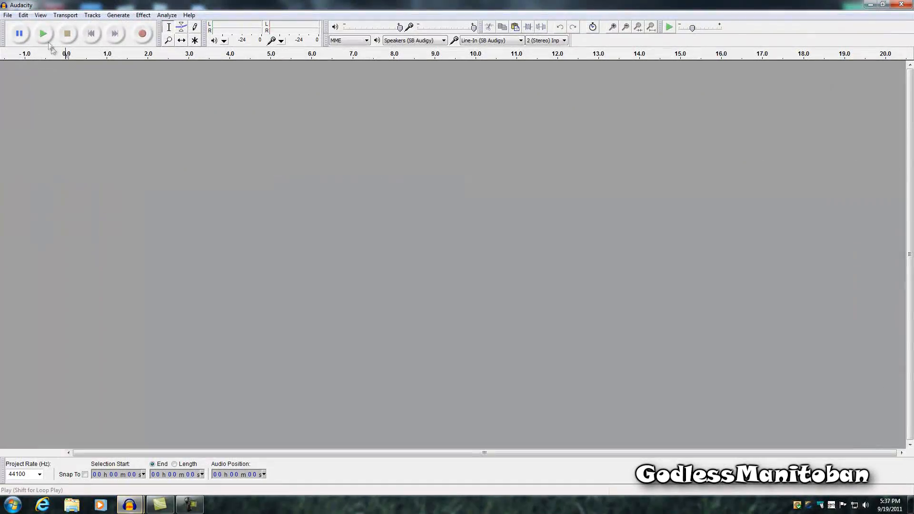
left_click(23, 14)
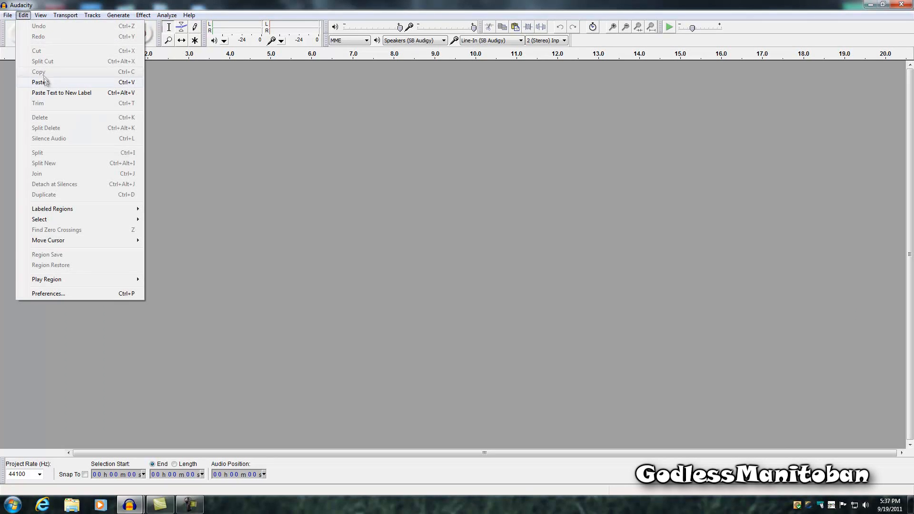
left_click(39, 82)
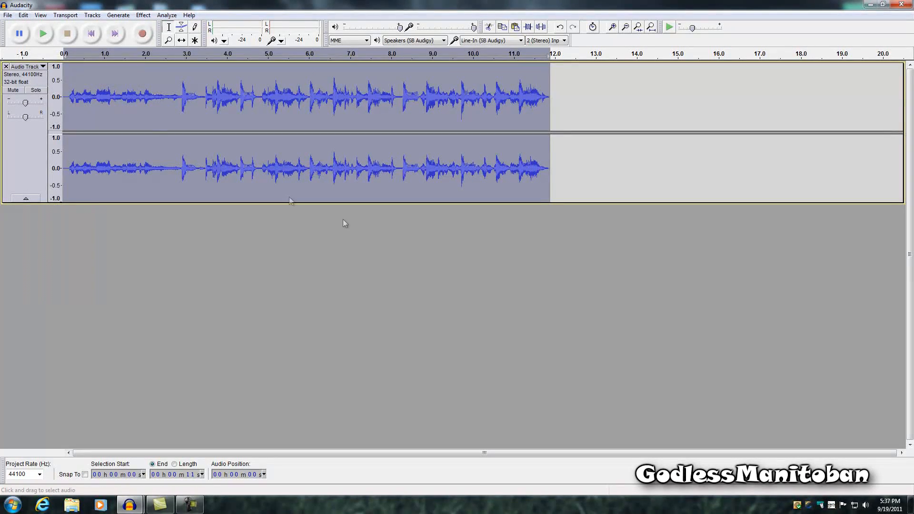
mouse_move(416, 258)
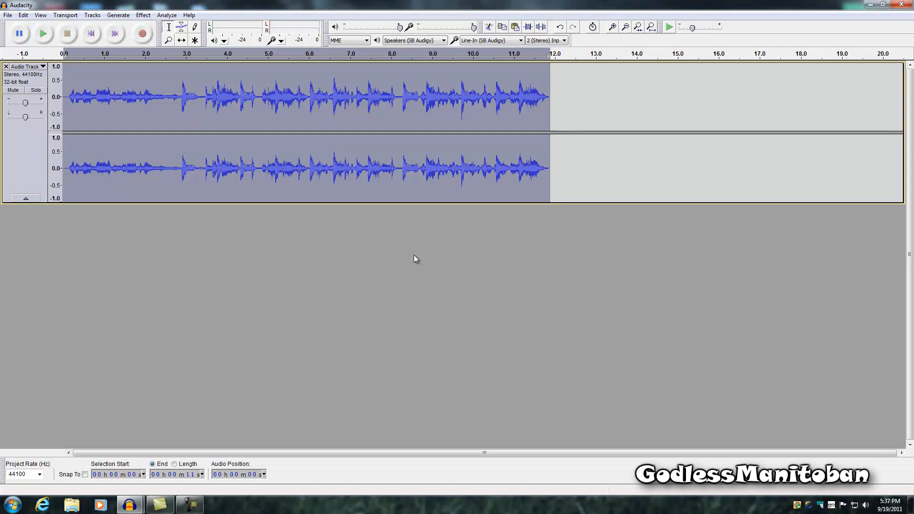
mouse_move(114, 116)
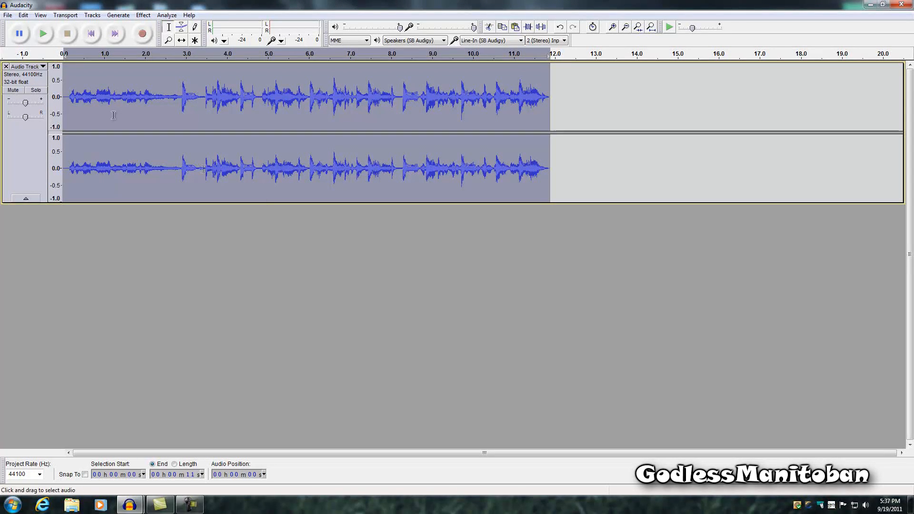
Step: Start an export with MP3 Files chosen as the output format
left_click(7, 15)
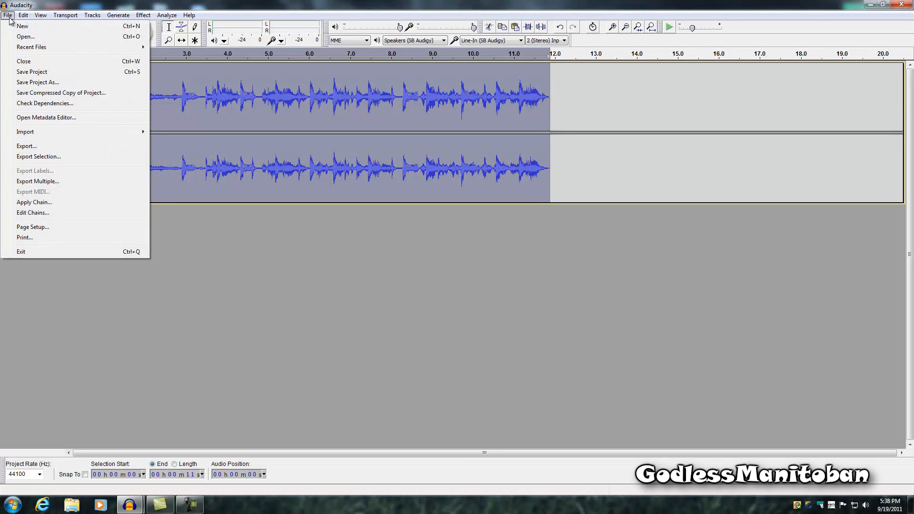
mouse_move(53, 128)
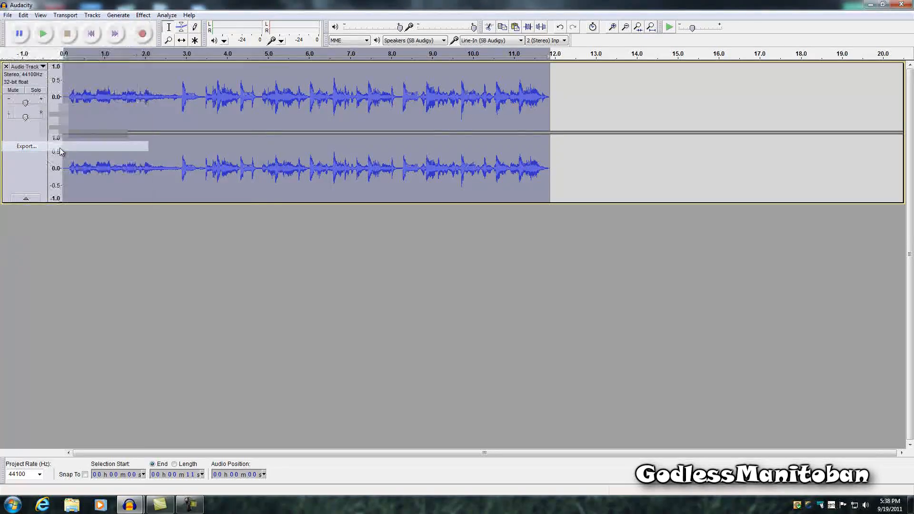
left_click(25, 146)
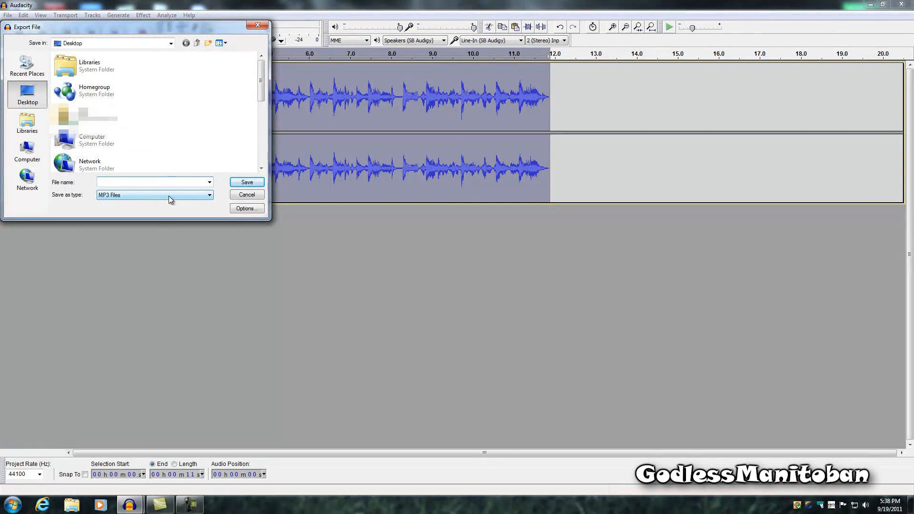
left_click(208, 194)
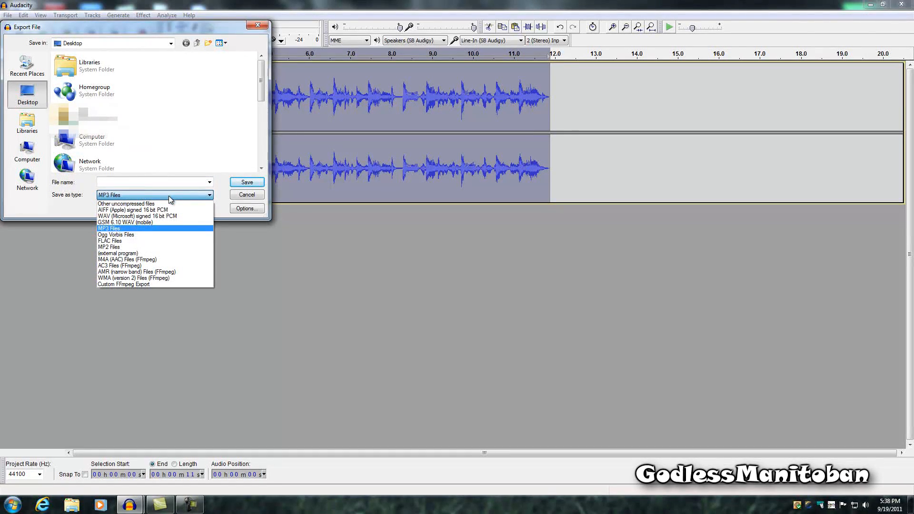
left_click(108, 229)
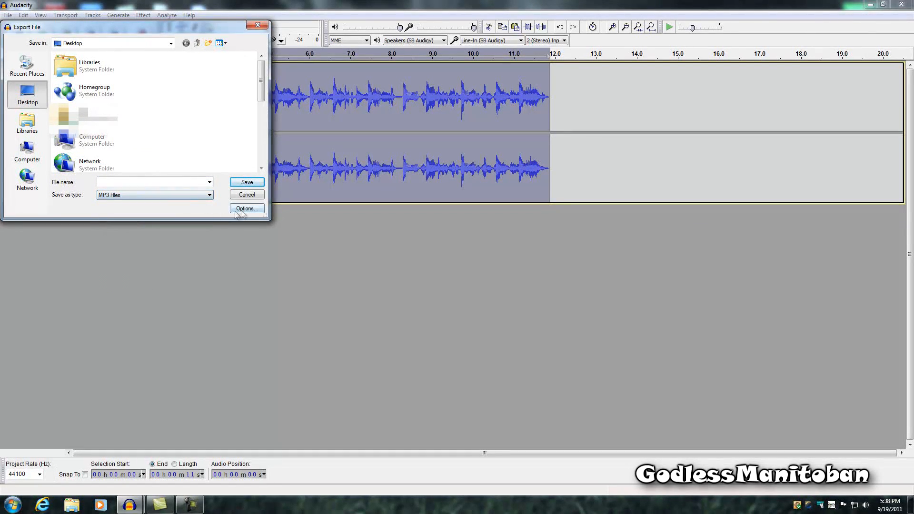
Step: Keep constant 192 kbps stereo encoding and save the MP3 as 'test' on the Desktop
left_click(246, 208)
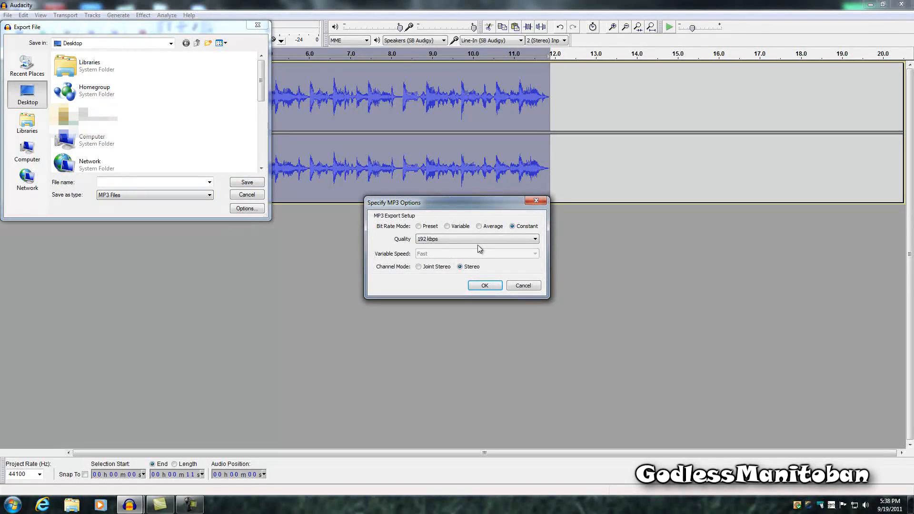
left_click(532, 238)
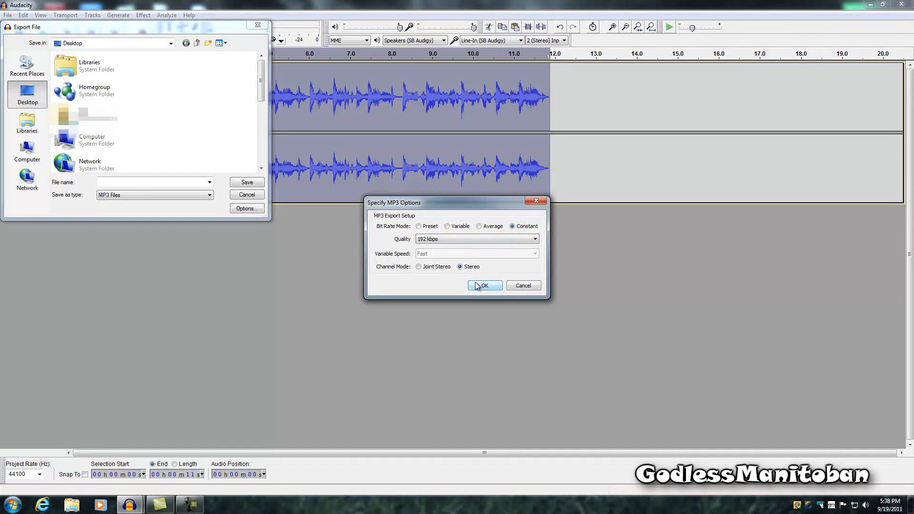
left_click(485, 285)
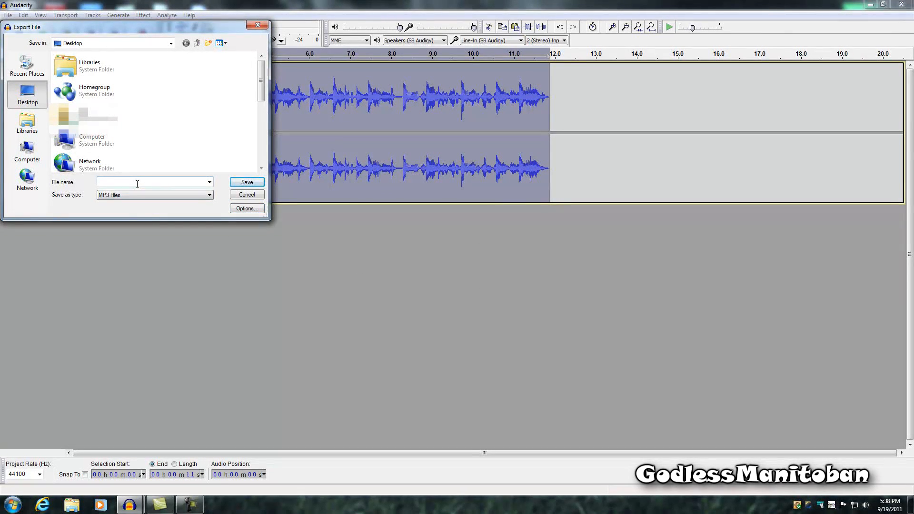
type("test")
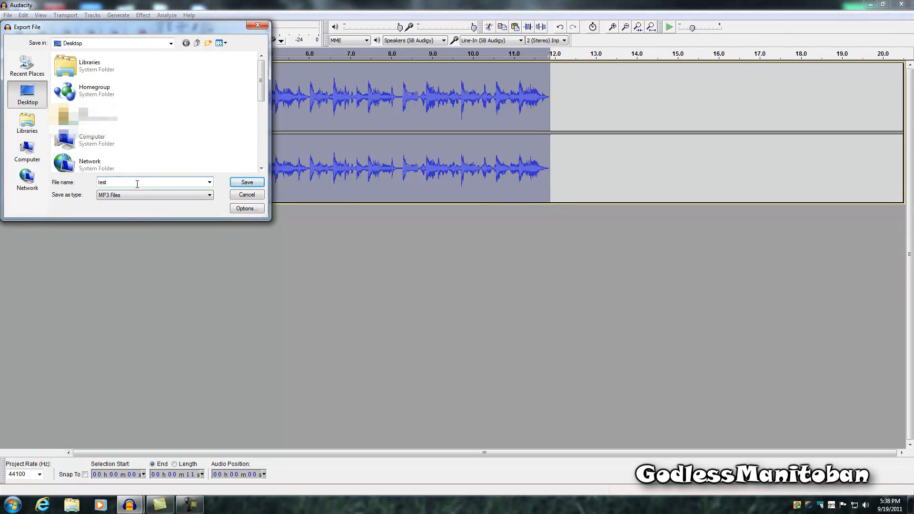
left_click(246, 182)
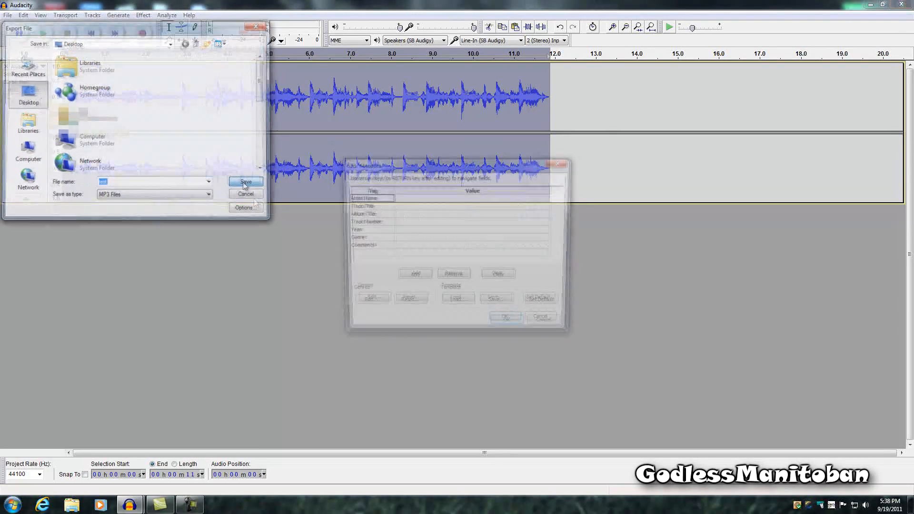
Step: Confirm the Edit Metadata dialog with all tags blank to finish the export
left_click(245, 182)
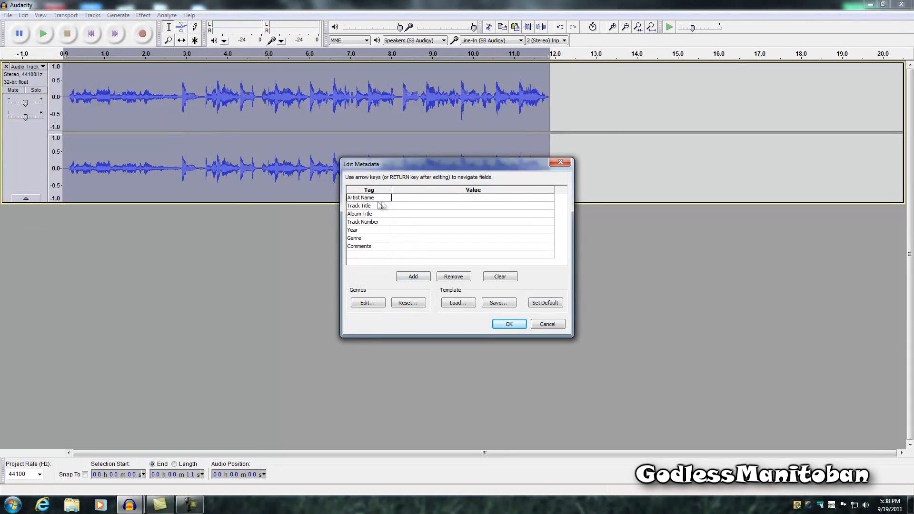
mouse_move(381, 218)
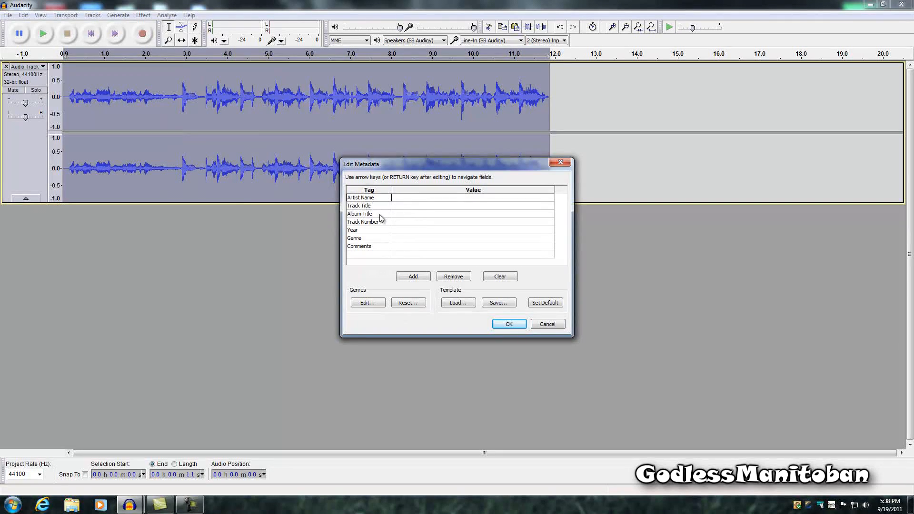
mouse_move(390, 255)
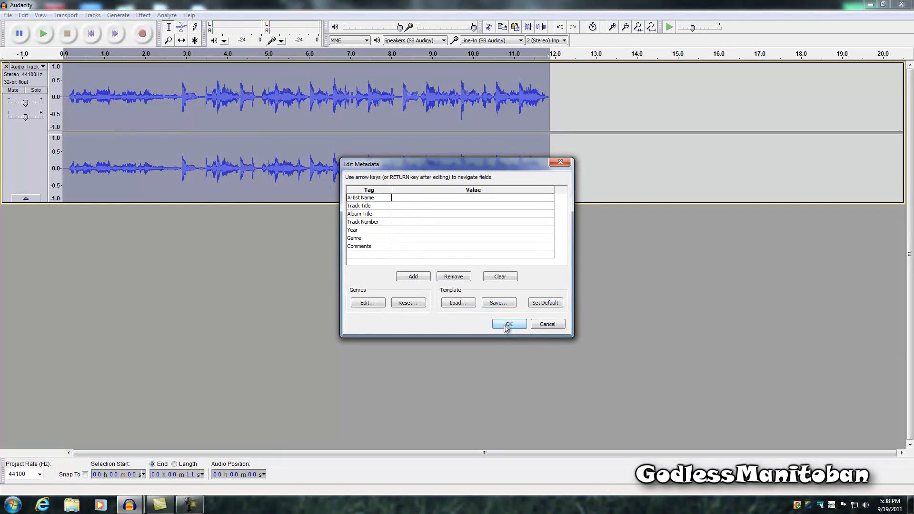
left_click(507, 324)
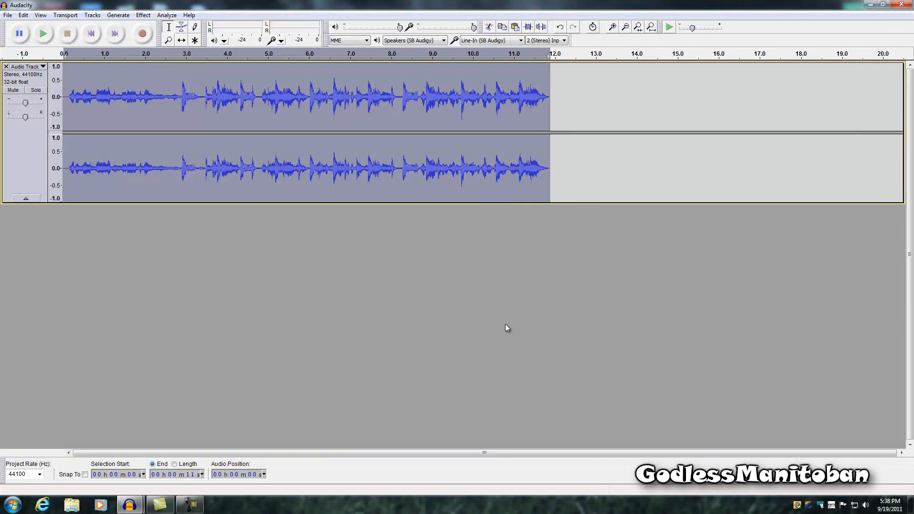
mouse_move(499, 325)
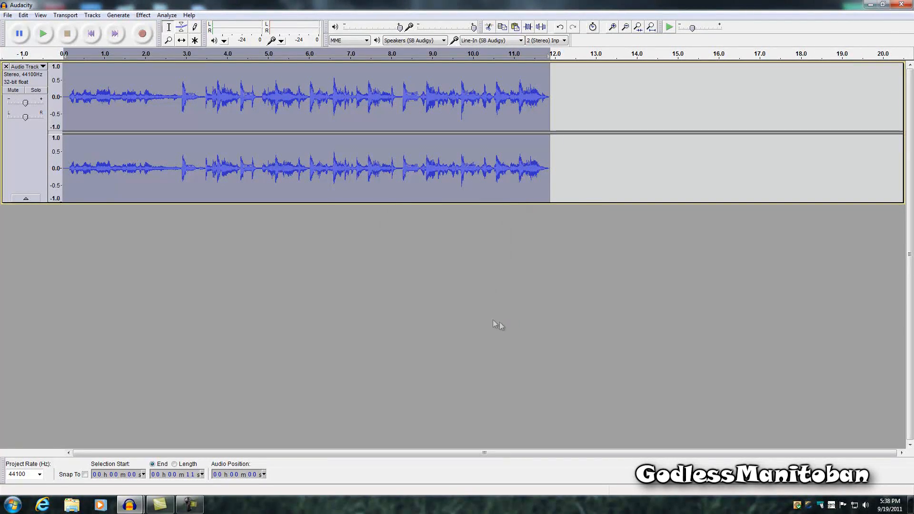
mouse_move(467, 312)
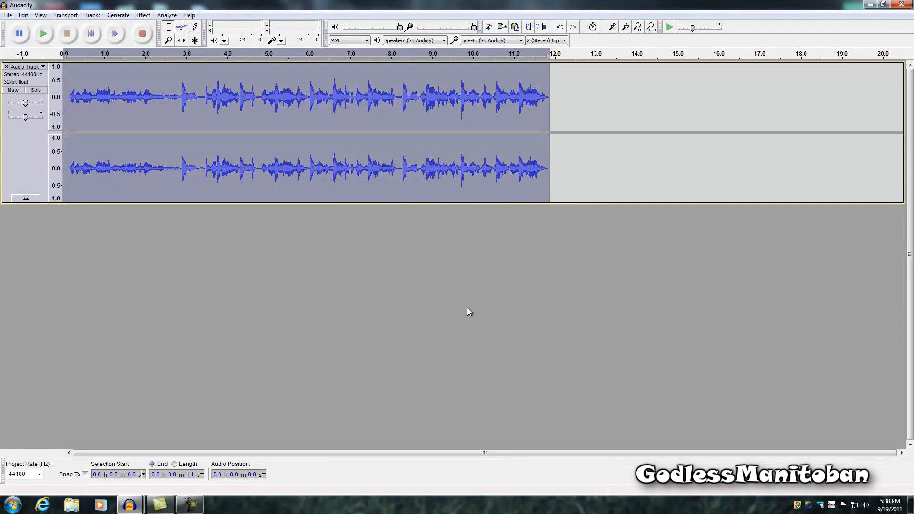